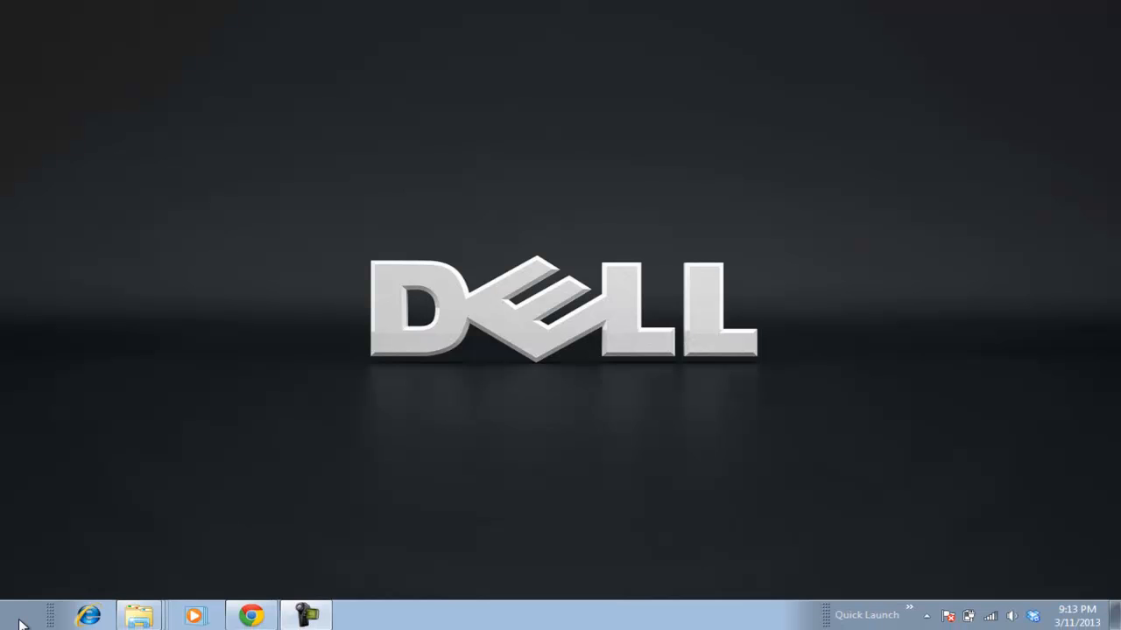
# Bring up the Start menu from the Windows 7 taskbar.
pyautogui.click(16, 622)
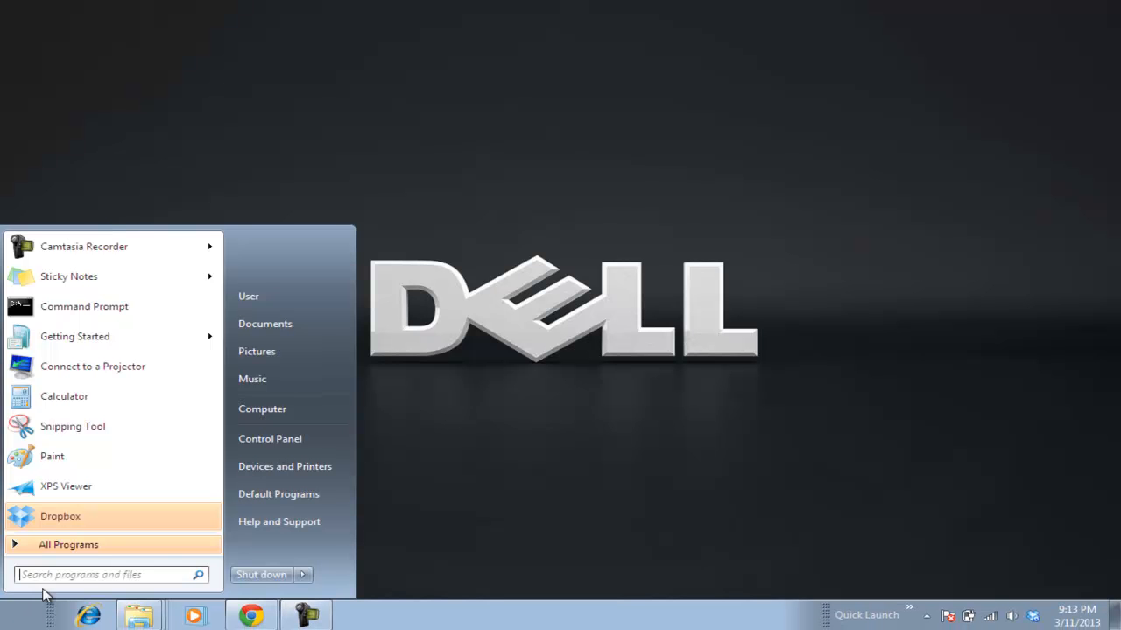
pyautogui.moveTo(270, 438)
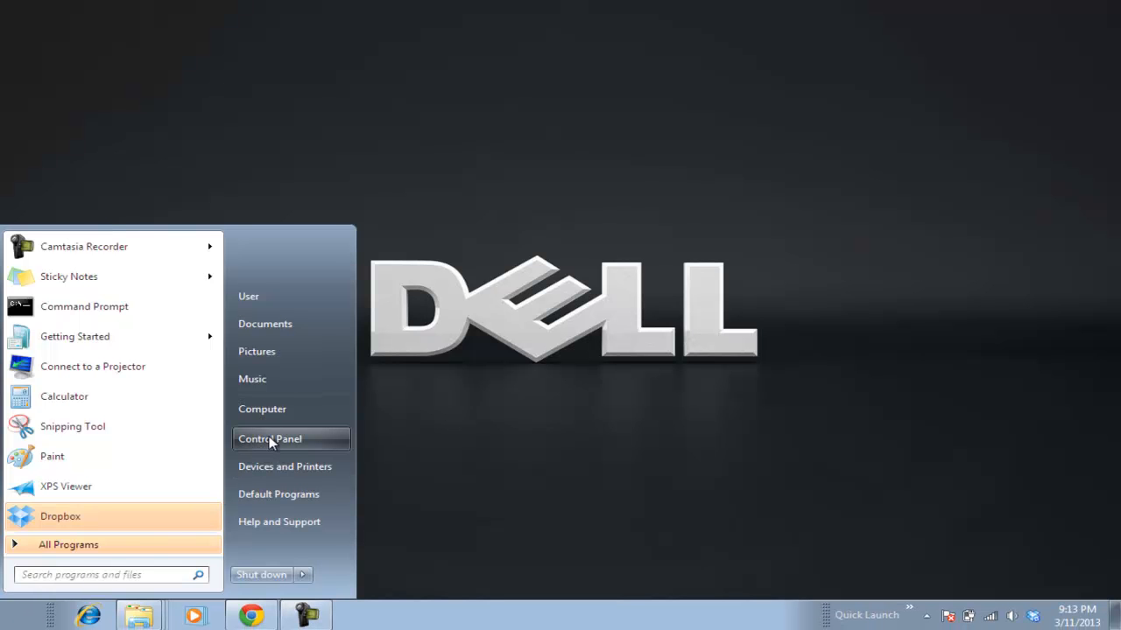
# Show Control Panel with every item listed as Large icons.
pyautogui.click(270, 438)
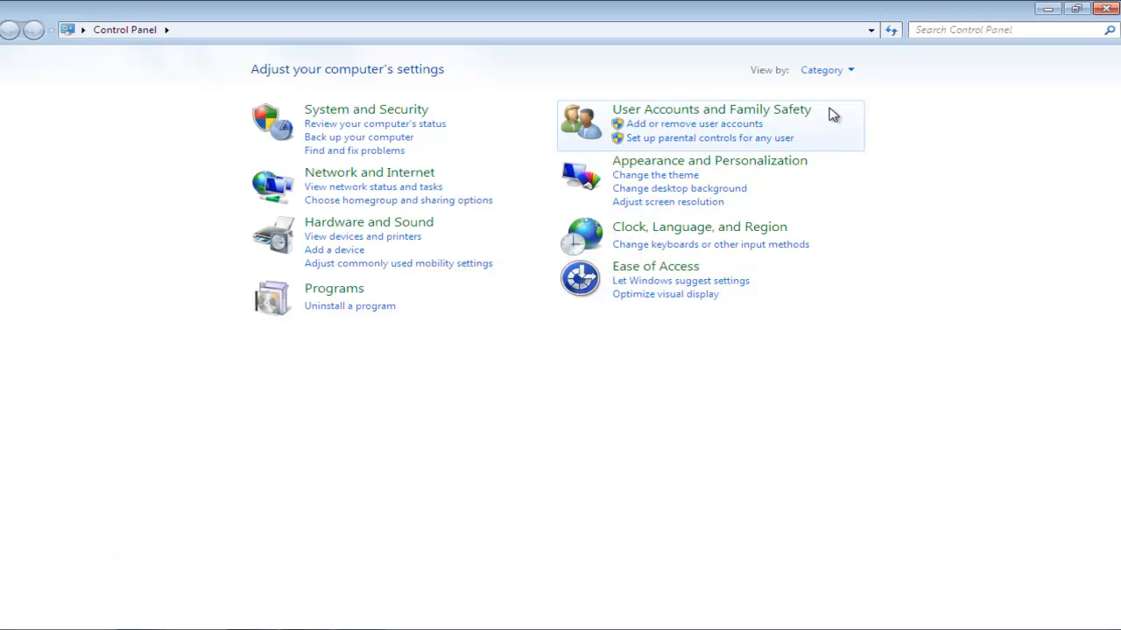
pyautogui.click(827, 70)
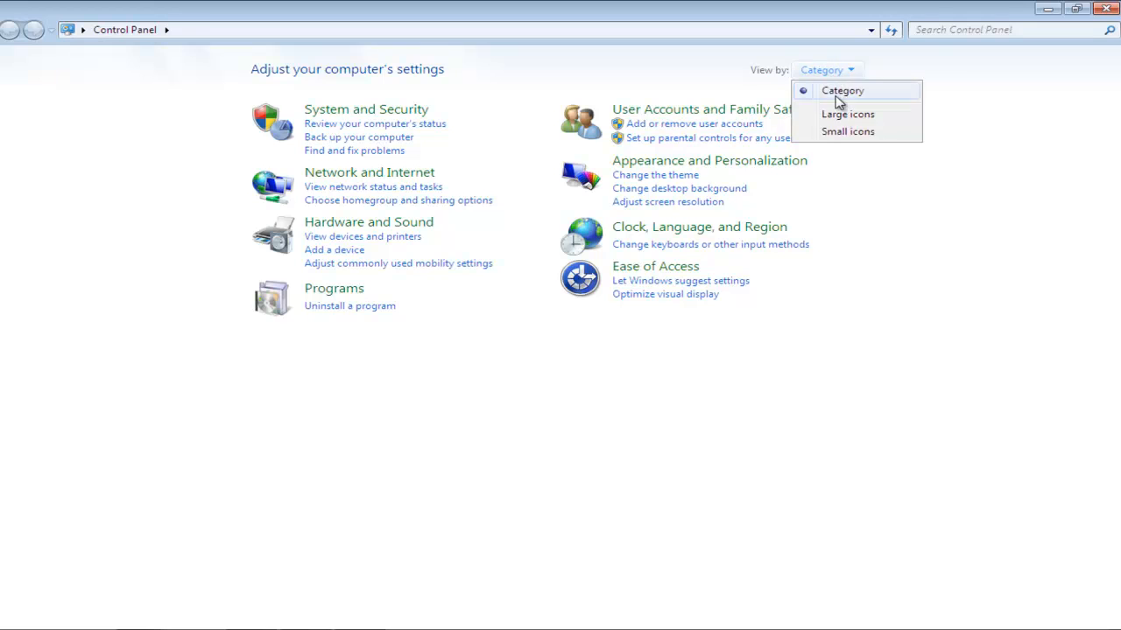
pyautogui.click(848, 114)
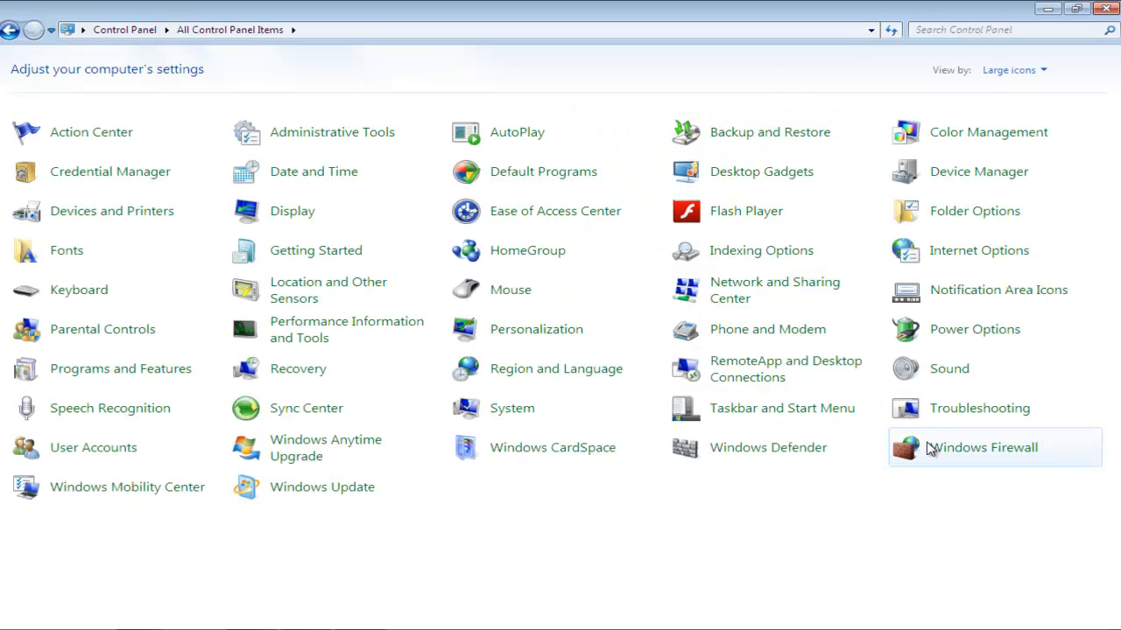
# Bring up the Windows Firewall status page from the items list.
pyautogui.click(982, 448)
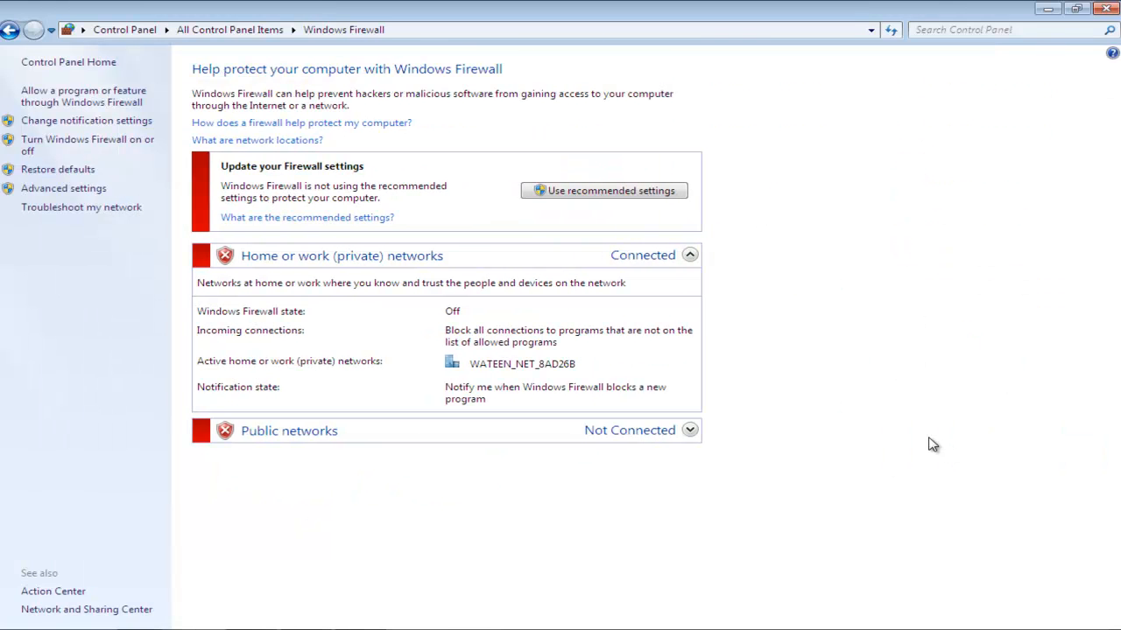
pyautogui.moveTo(407, 239)
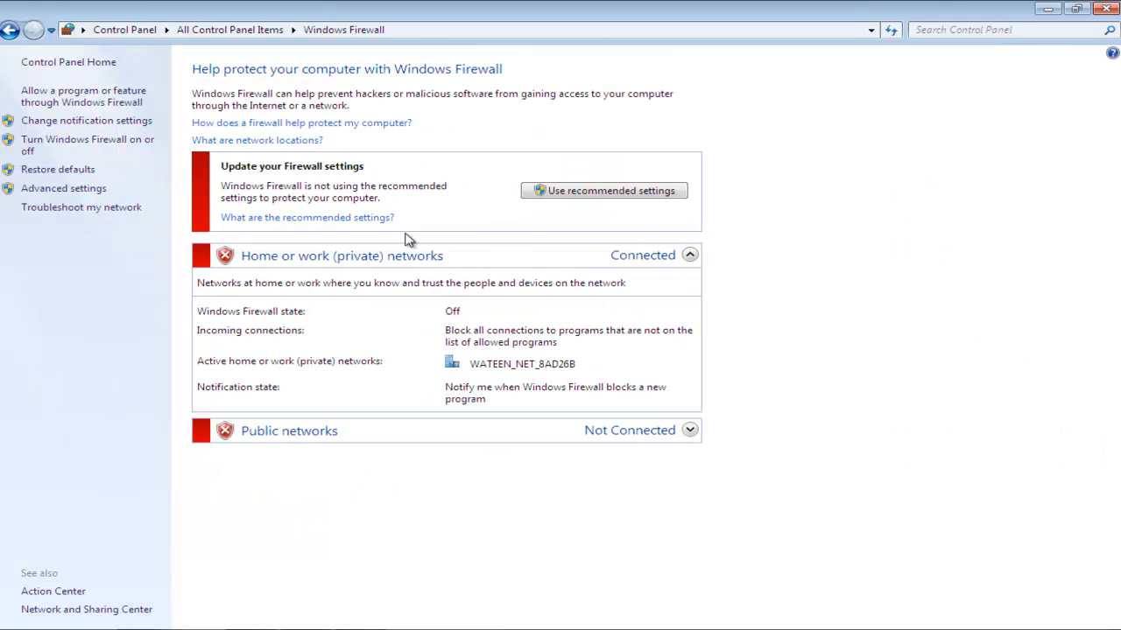
pyautogui.moveTo(87, 145)
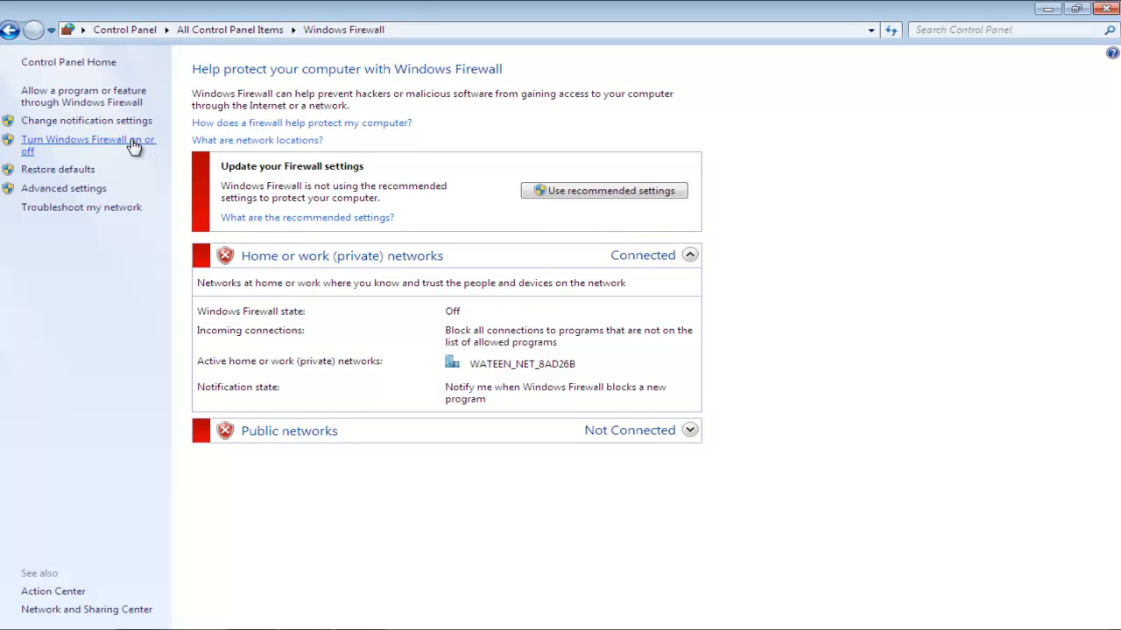
# Select 'Turn on Windows Firewall' for home/work networks, then for public networks in Customize Settings.
pyautogui.click(87, 145)
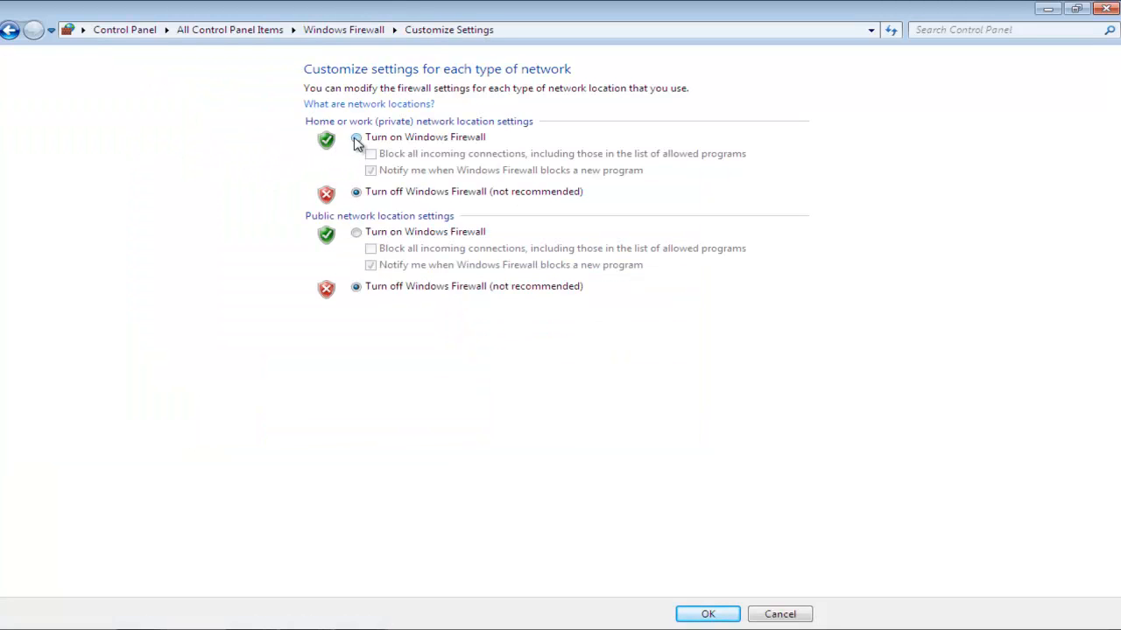
pyautogui.click(357, 137)
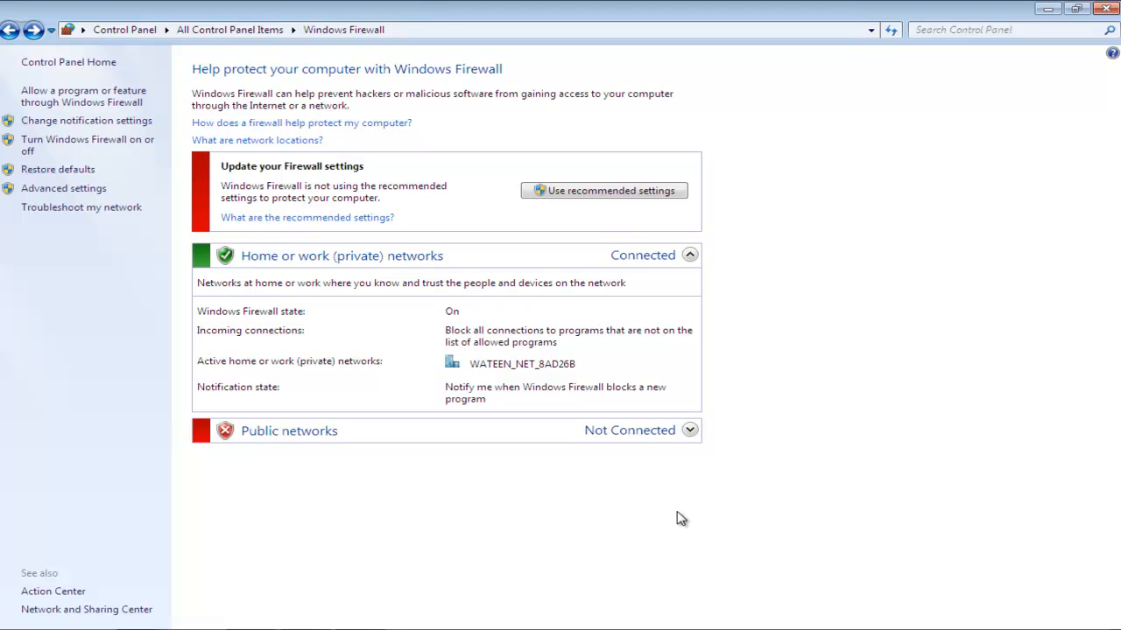
pyautogui.moveTo(532, 388)
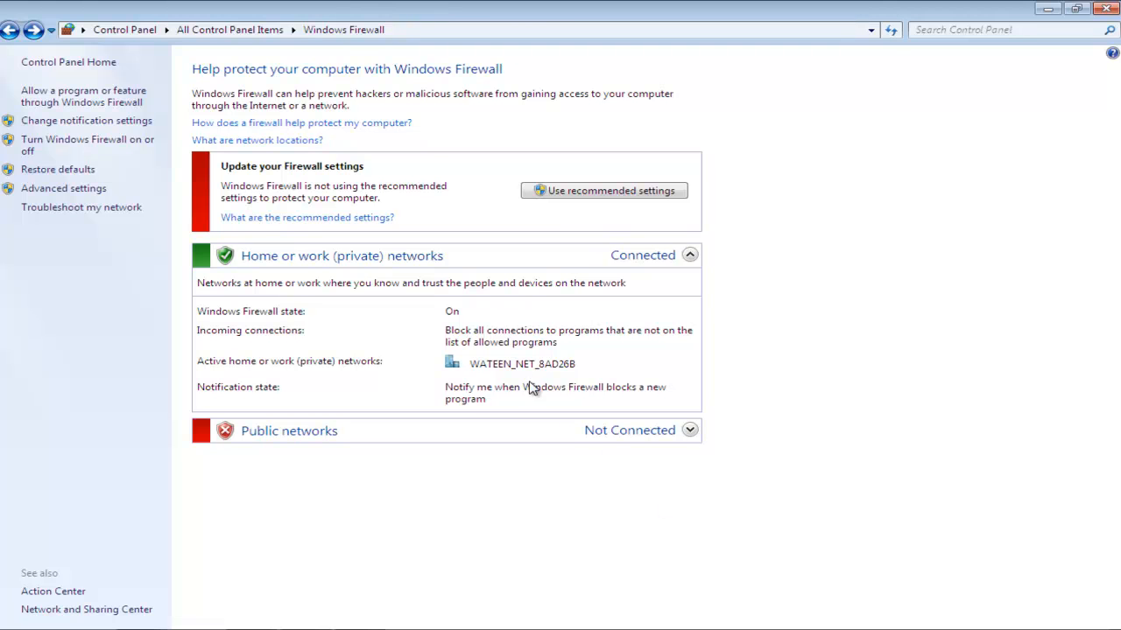
pyautogui.moveTo(114, 120)
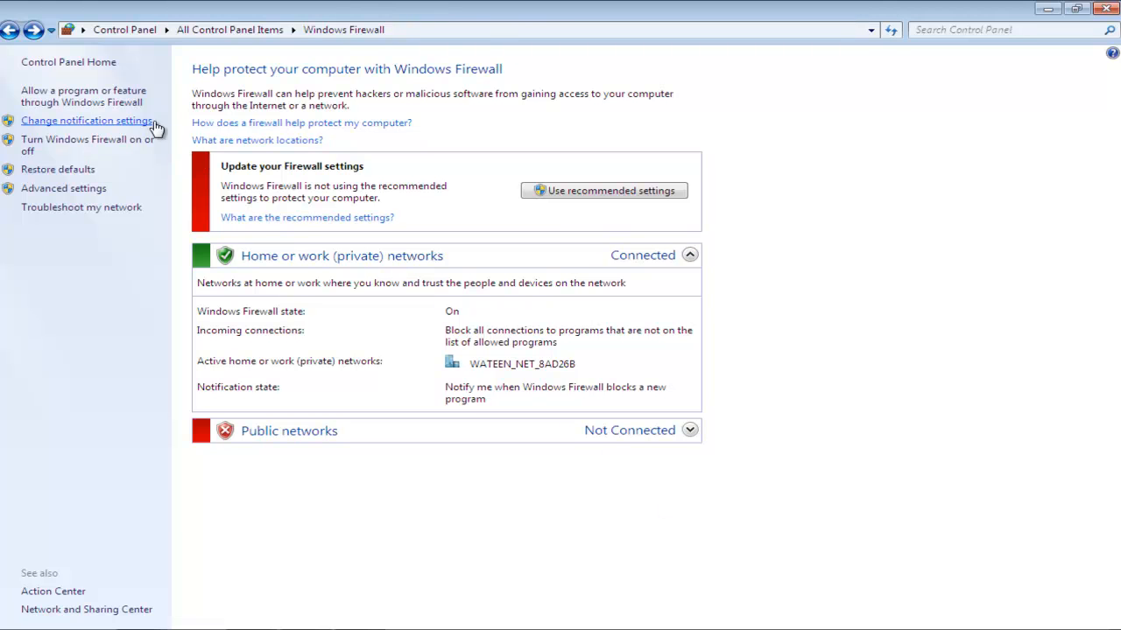
pyautogui.click(87, 119)
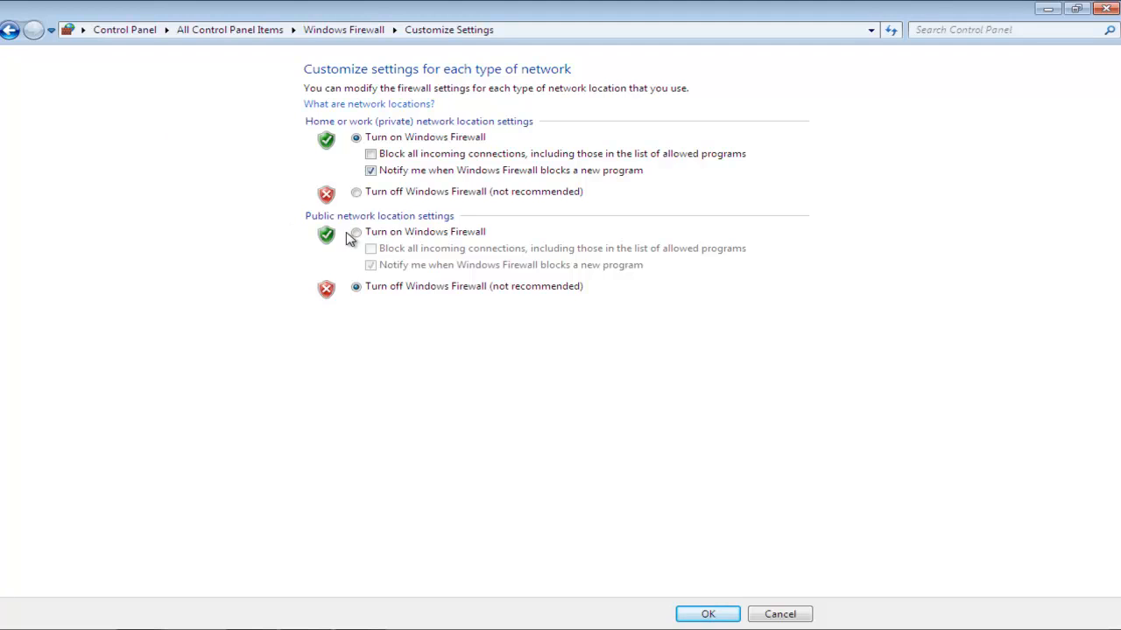
pyautogui.click(357, 231)
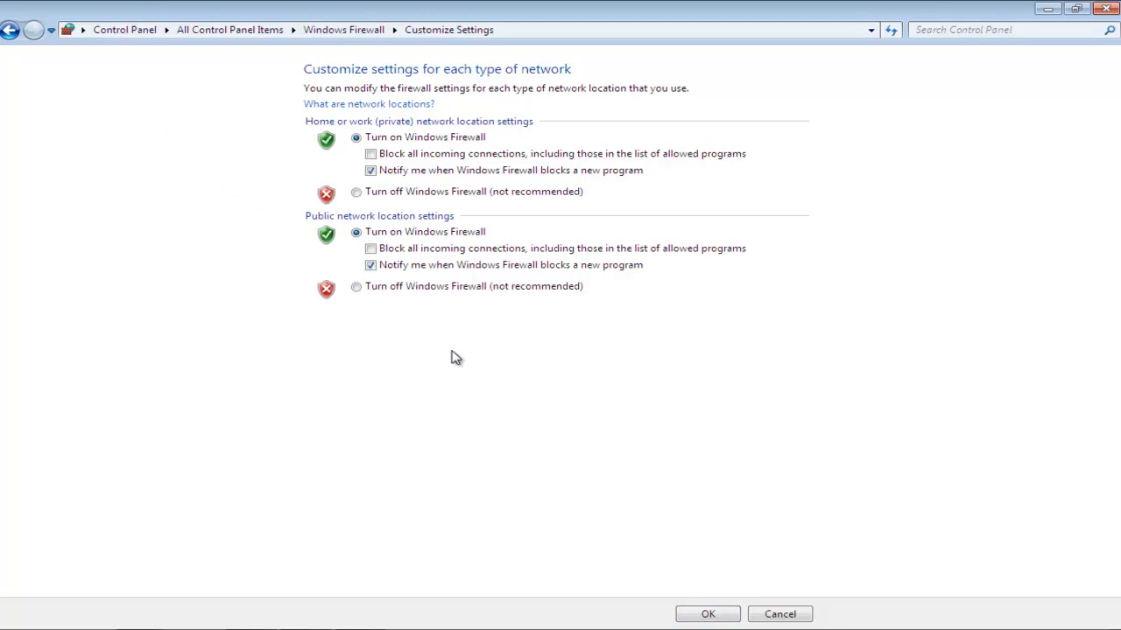